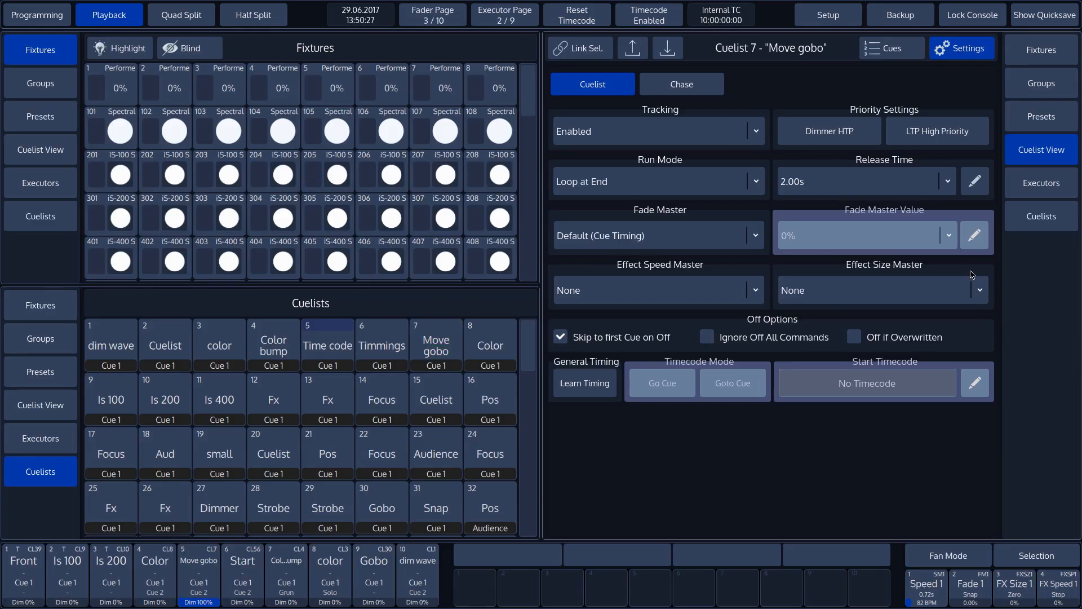
Play cuelist 7 Move gobo and enable Ignore Off All Commands in its Off Options
click(435, 344)
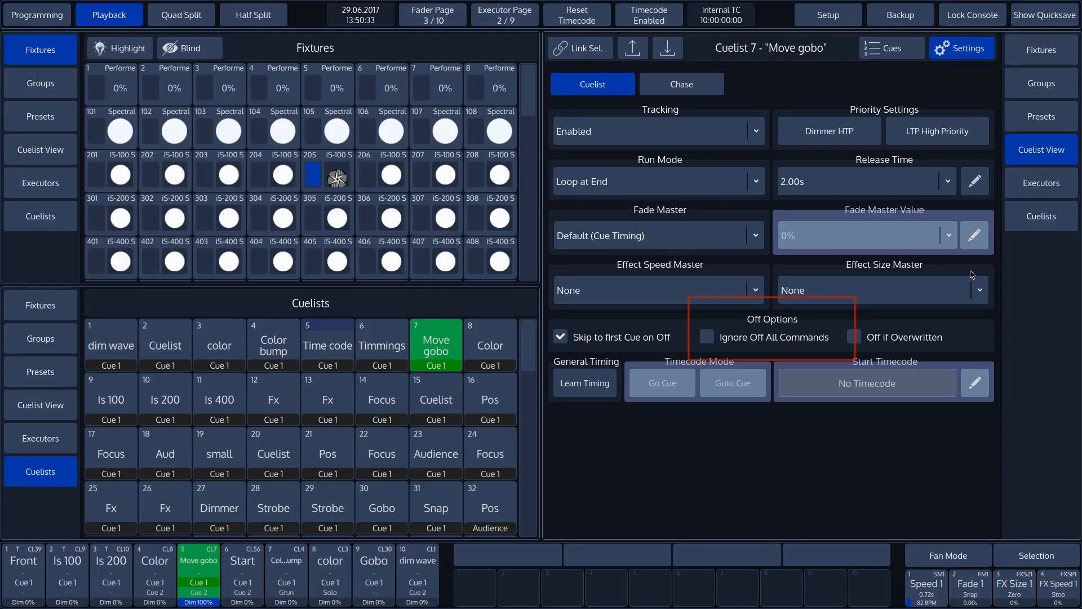
click(707, 337)
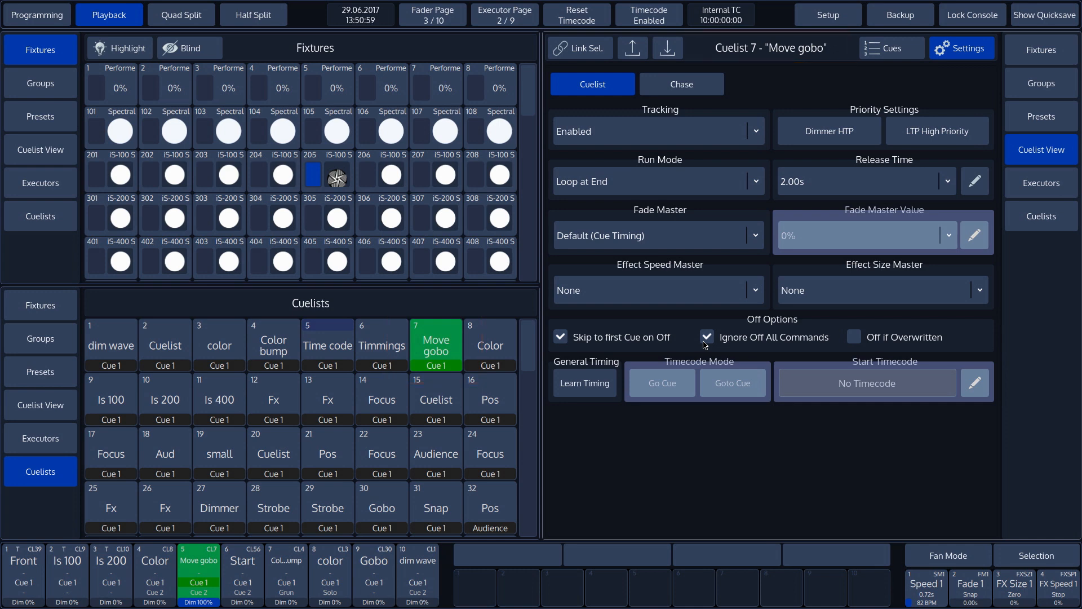
Disable Ignore Off All Commands on Move gobo, release it and show the Executors panel
click(707, 337)
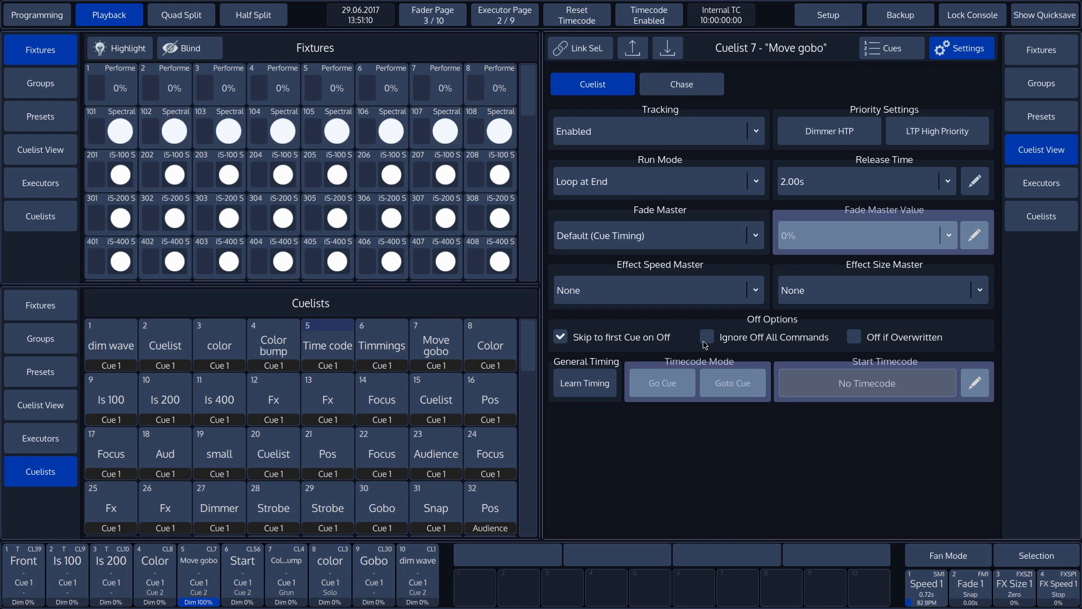
click(40, 437)
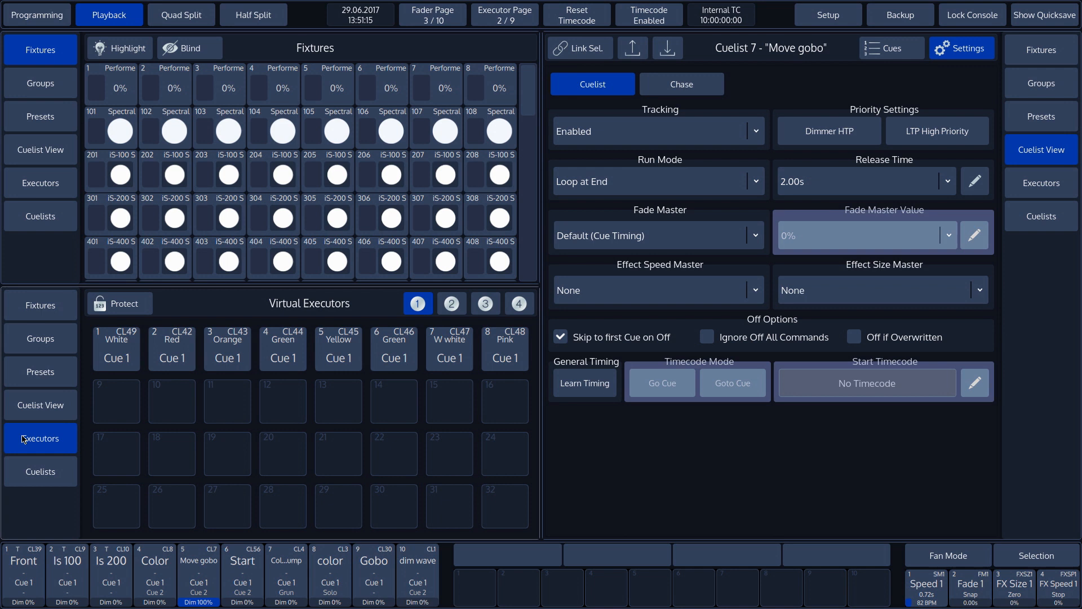
Show the virtual executors and run Green on fixtures 201–208, opening Cuelist 44 Green's settings
click(171, 347)
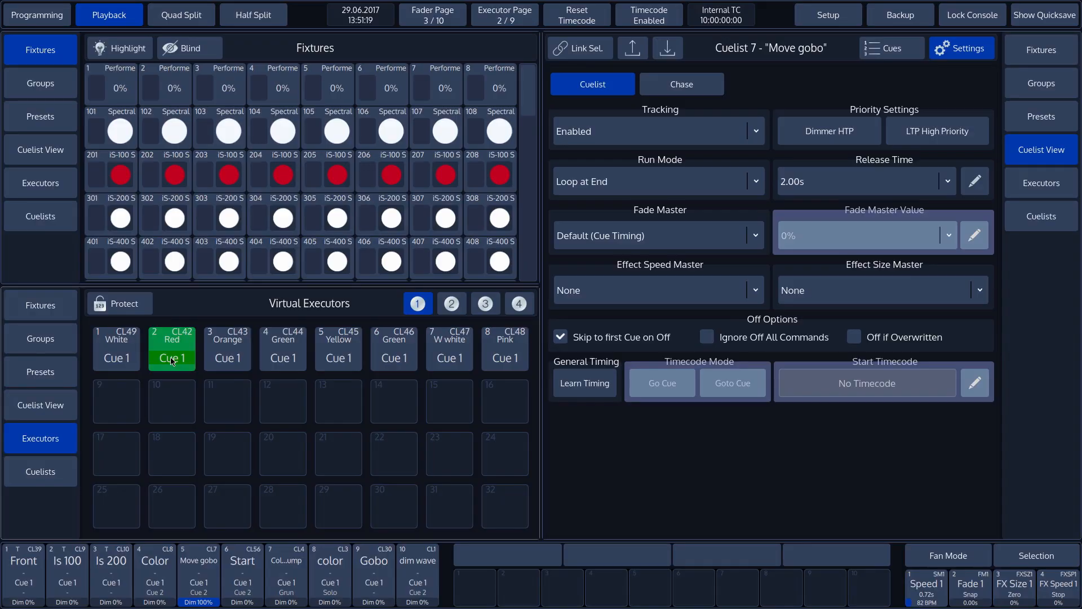
click(282, 349)
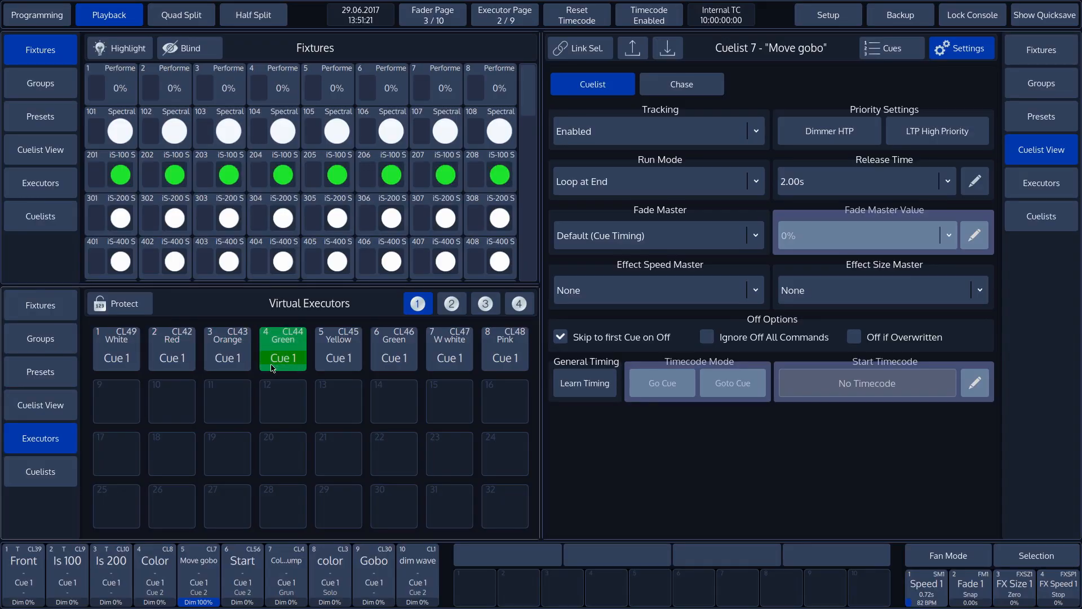
click(66, 573)
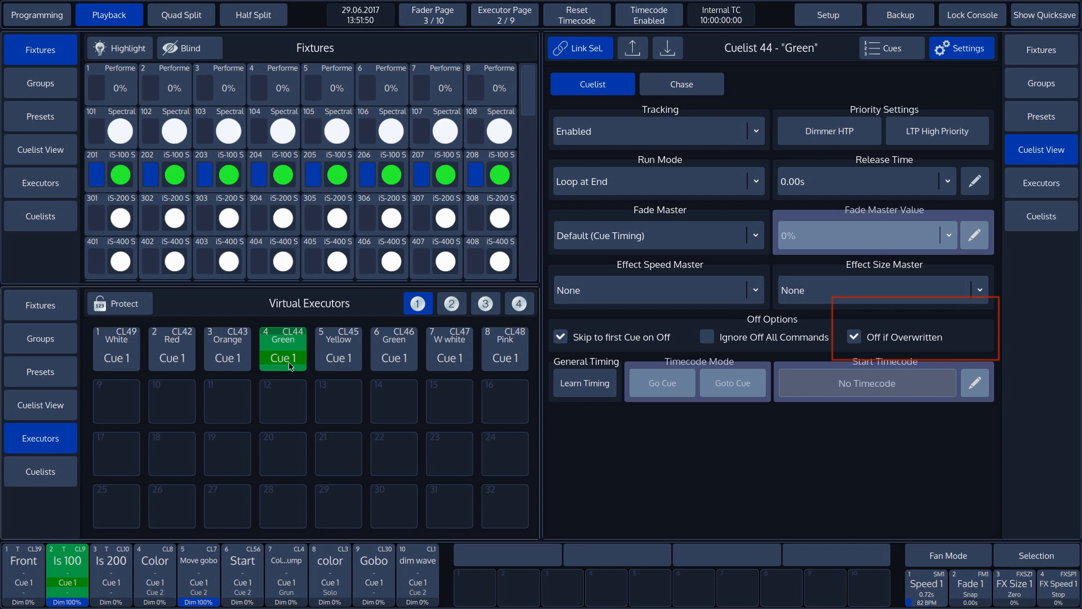
Disable Off if Overwritten for Green, then run Orange so both stay active on 201–208
click(853, 337)
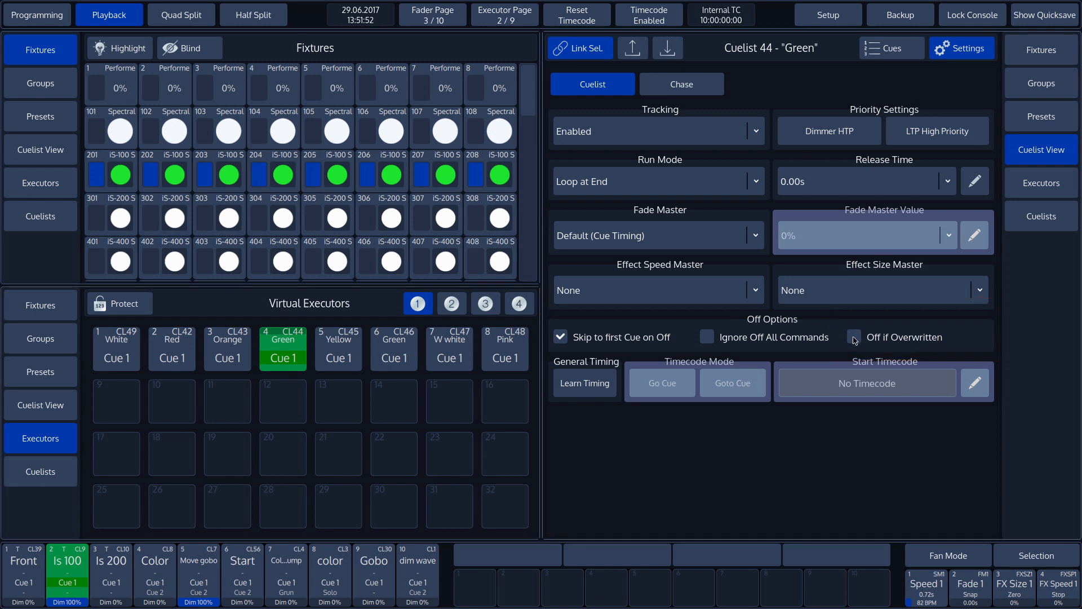
click(226, 348)
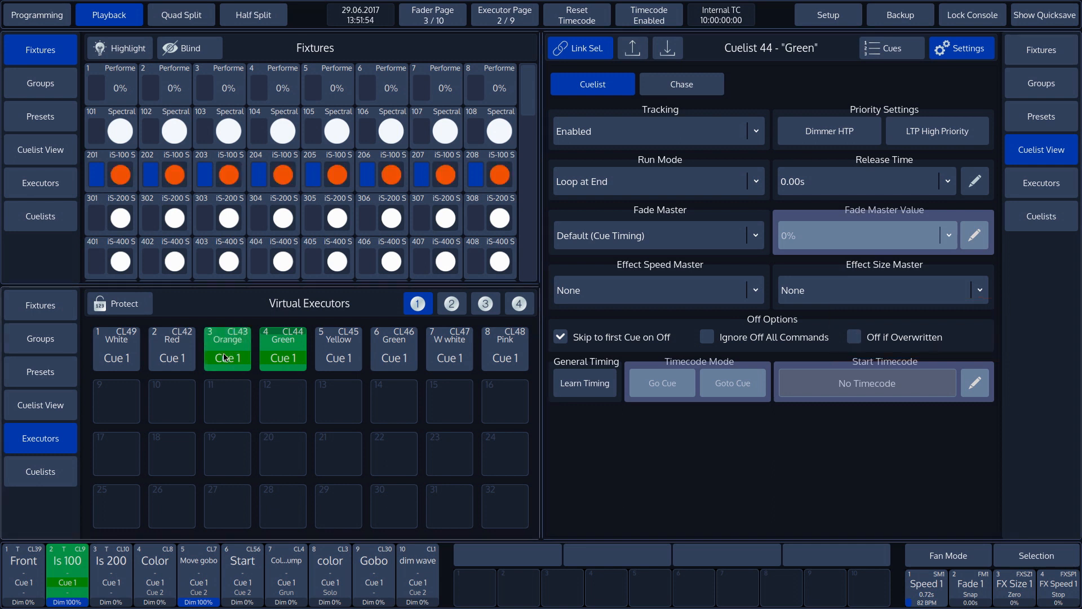